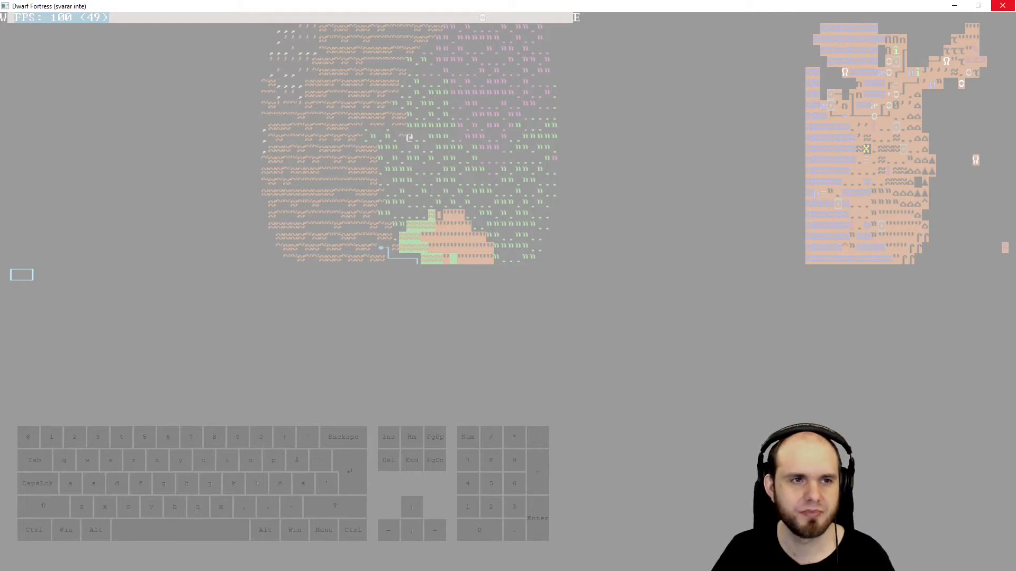
pyautogui.moveTo(656, 12)
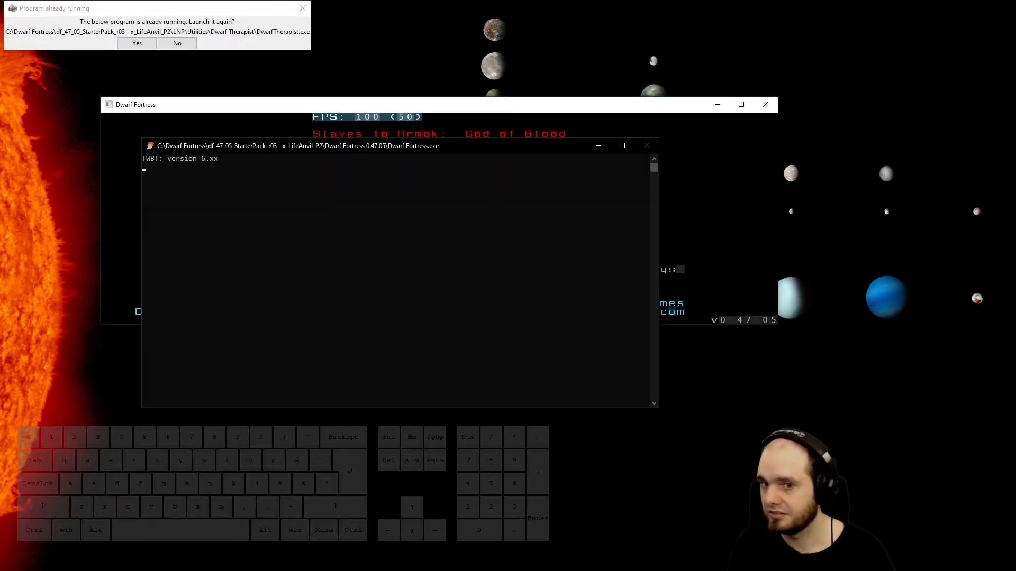
# Decline the 'Program already running' prompt so Dwarf Fortress loads to its main menu
pyautogui.click(177, 43)
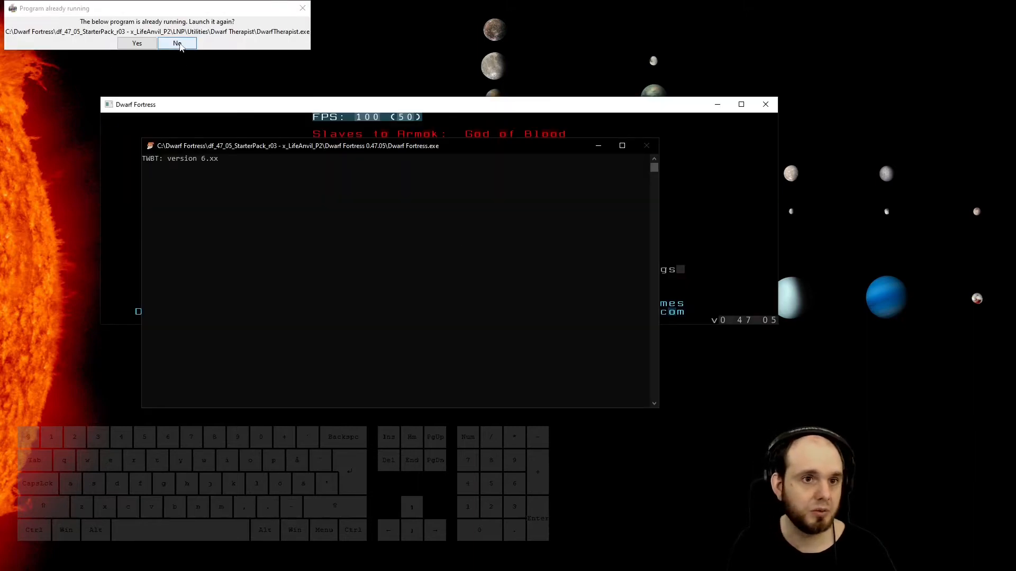
pyautogui.click(176, 43)
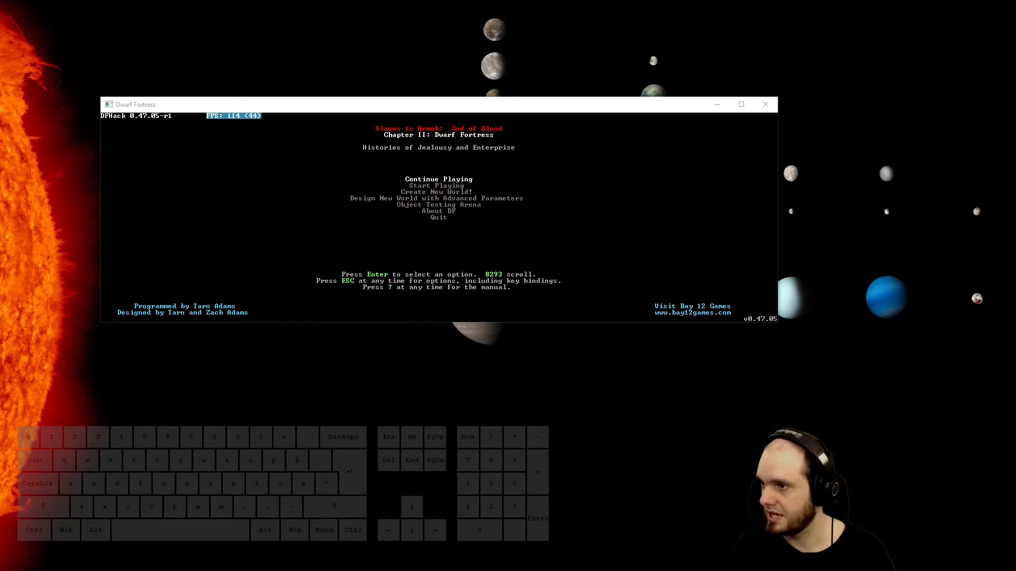
# Continue the saved adventure, returning the party to the travel map near The Ashen Fields
pyautogui.click(741, 105)
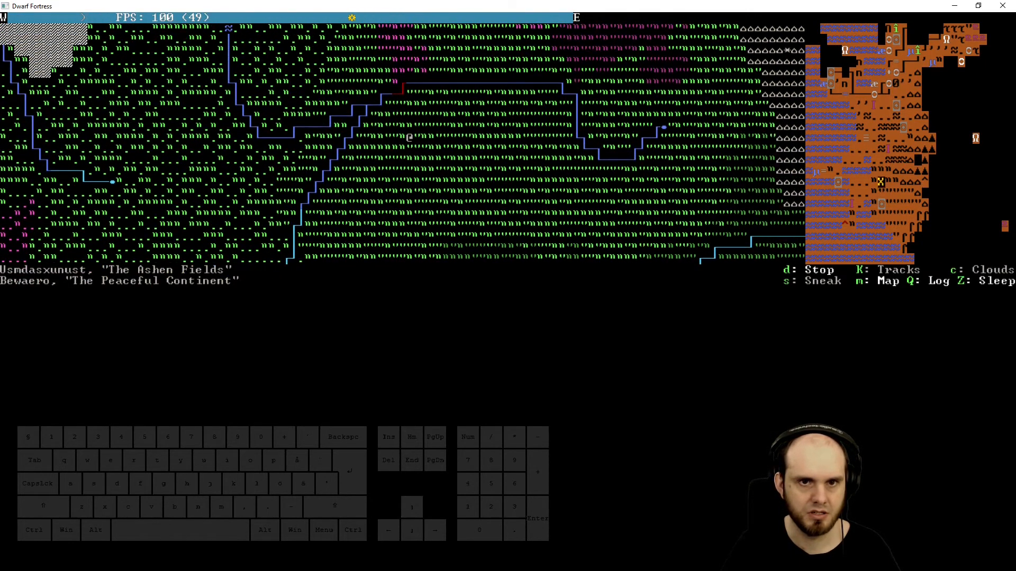
# Travel west, leave the travel map and make a campfire on the rocky ground
pyautogui.press('up')
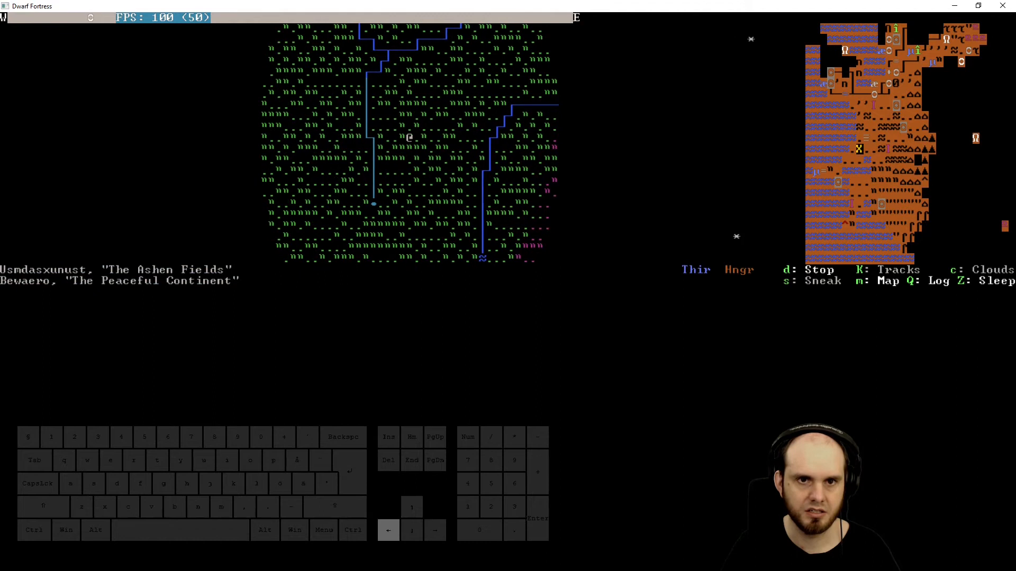
pyautogui.press('Up')
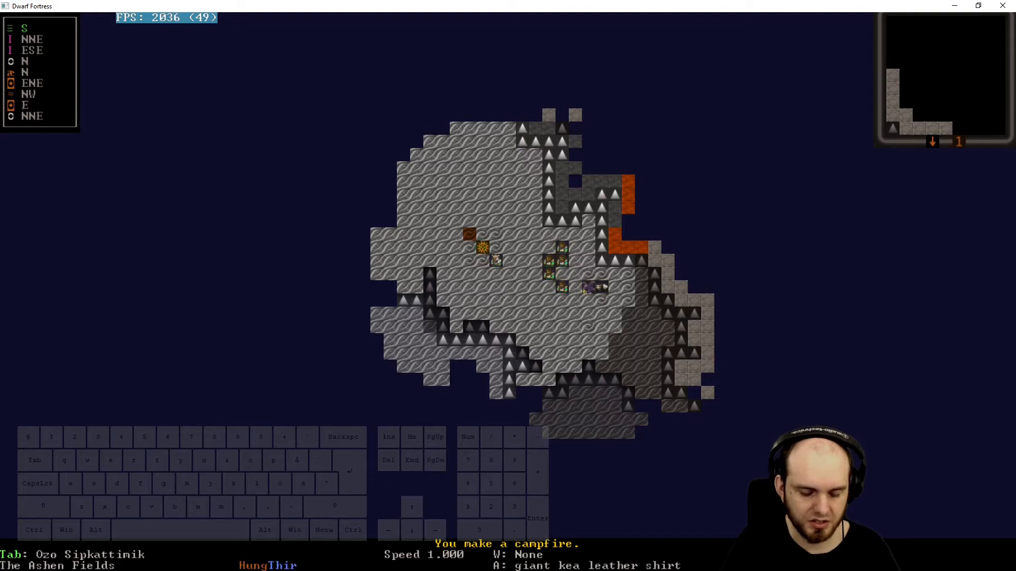
# Bring up the eat-or-drink list showing the shark kidneys, ice and sandal water
pyautogui.press('i')
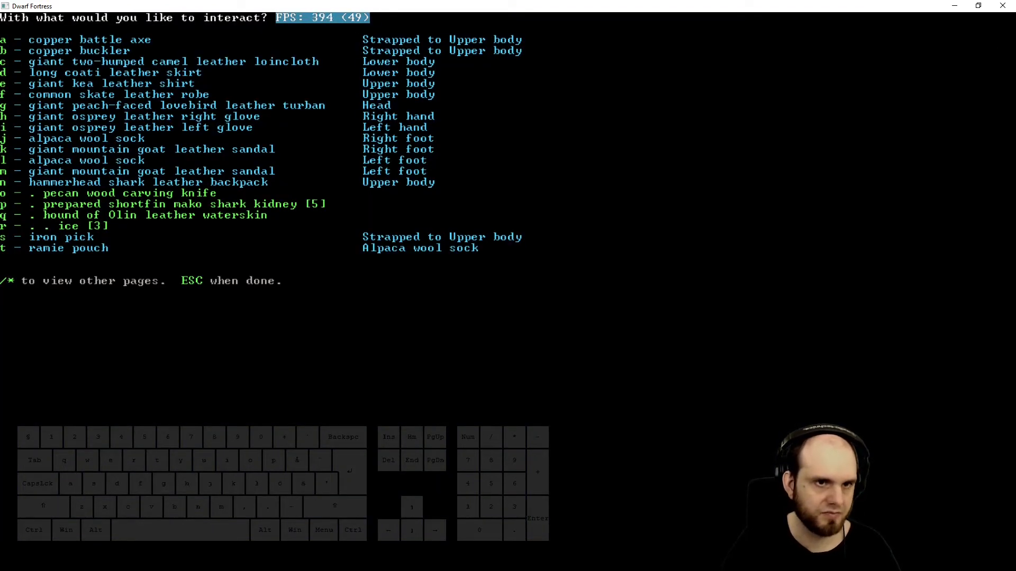
pyautogui.press('q')
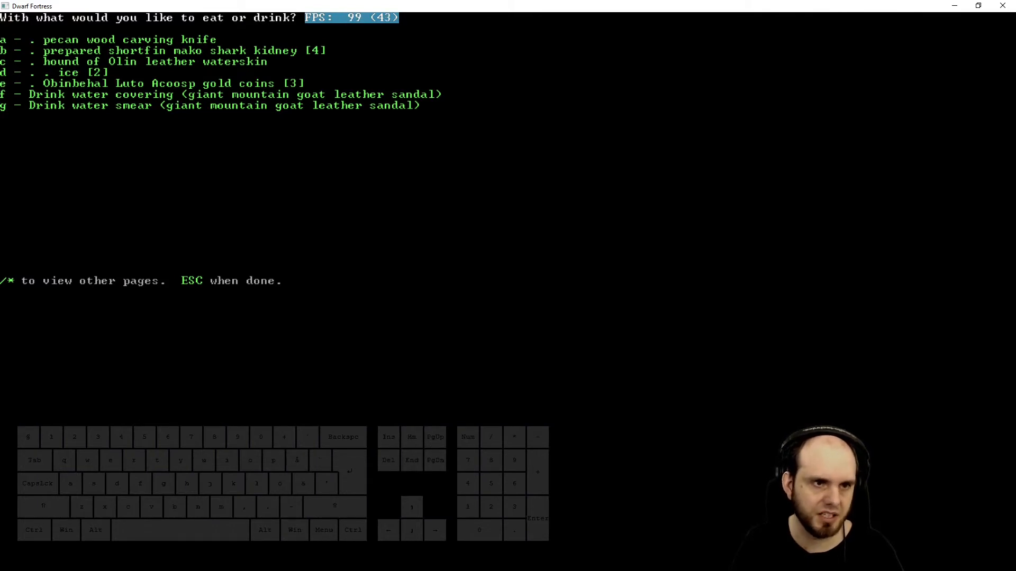
# Eat one prepared shark kidney, leaving three, and show the list of items to drop
pyautogui.press('Escape')
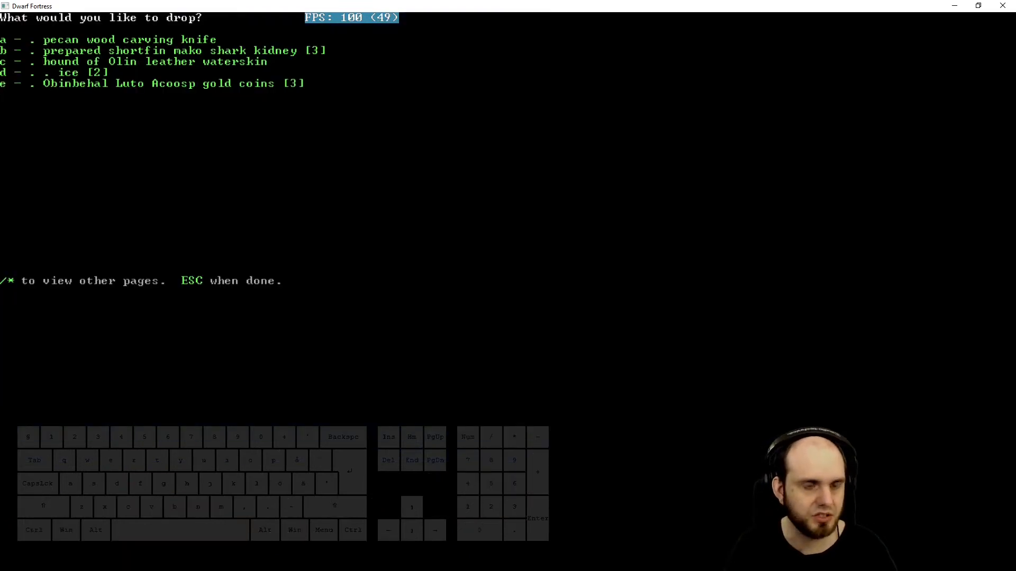
# Leave the drop list and walk the party out onto the frozen pool
pyautogui.press('Escape')
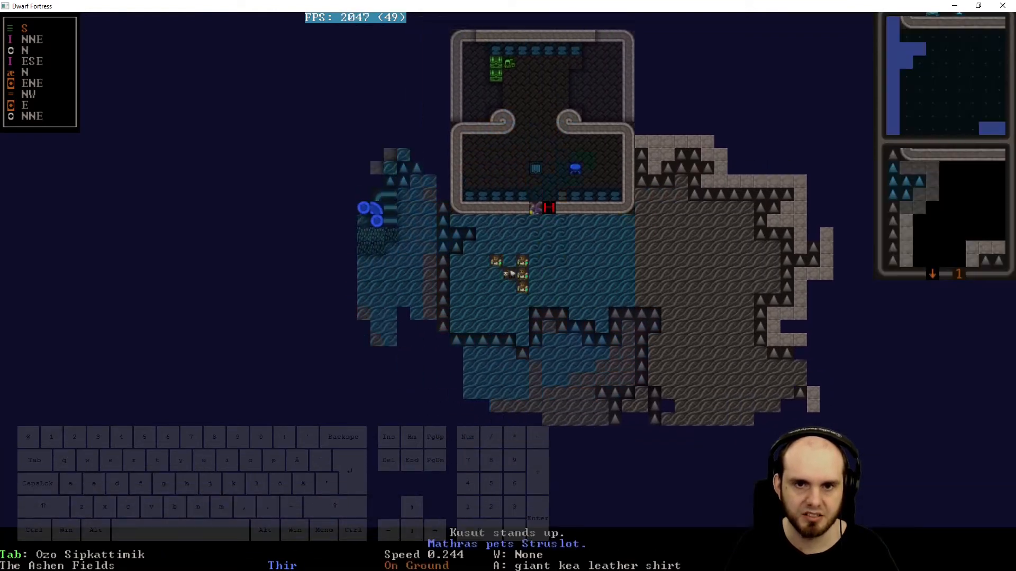
pyautogui.press('d')
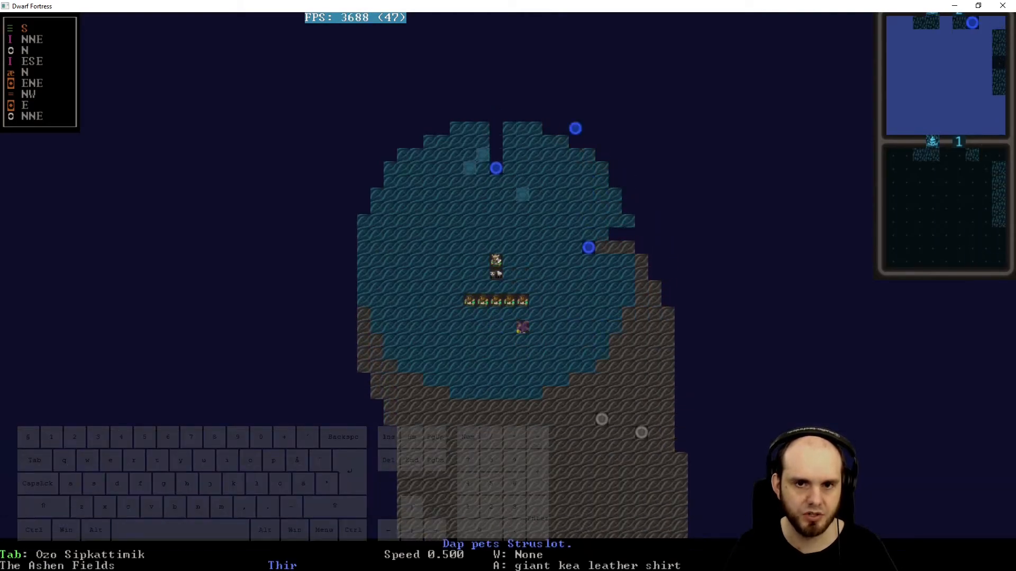
# Heat the waterskin near the campfire to melt its ice, then show the eat-or-drink list
pyautogui.press('e')
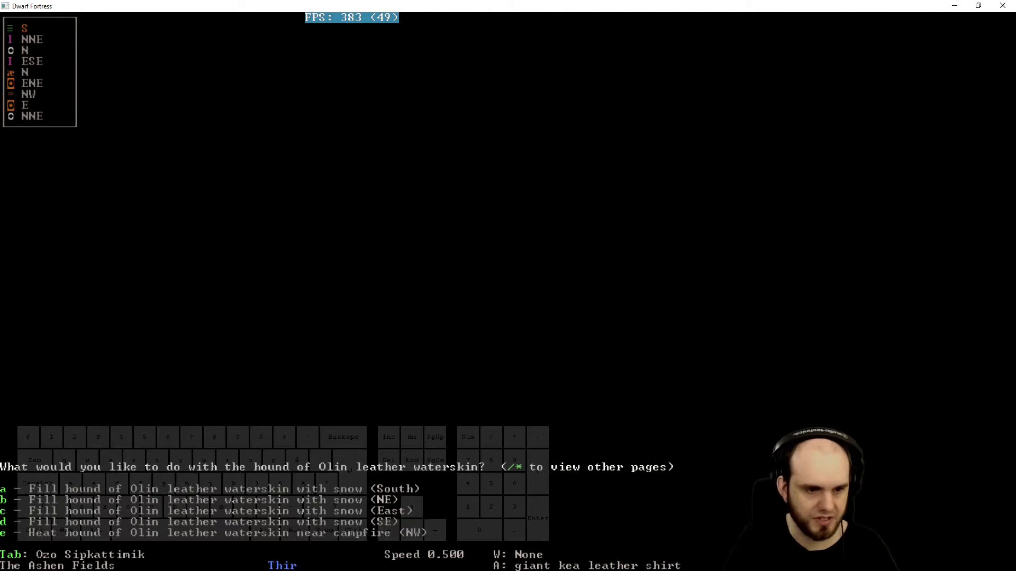
pyautogui.press('e')
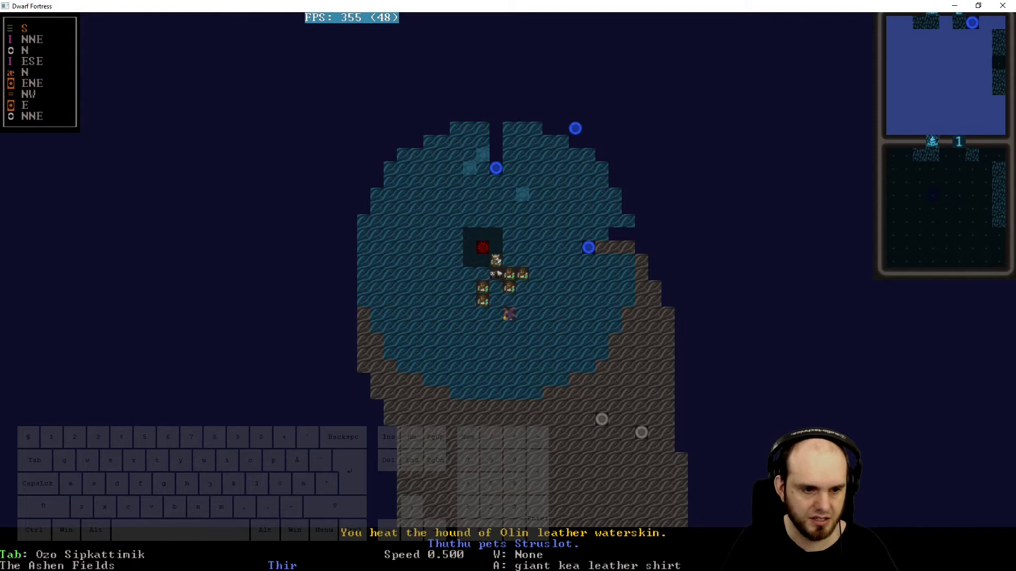
pyautogui.press('E')
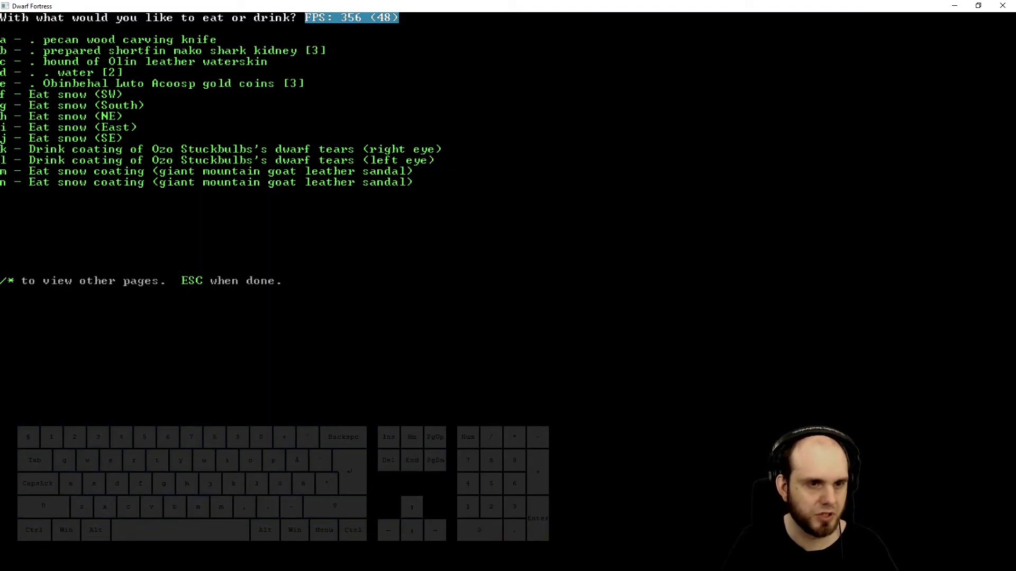
# Return to the world travel map near The Desert of Girders
pyautogui.press('d')
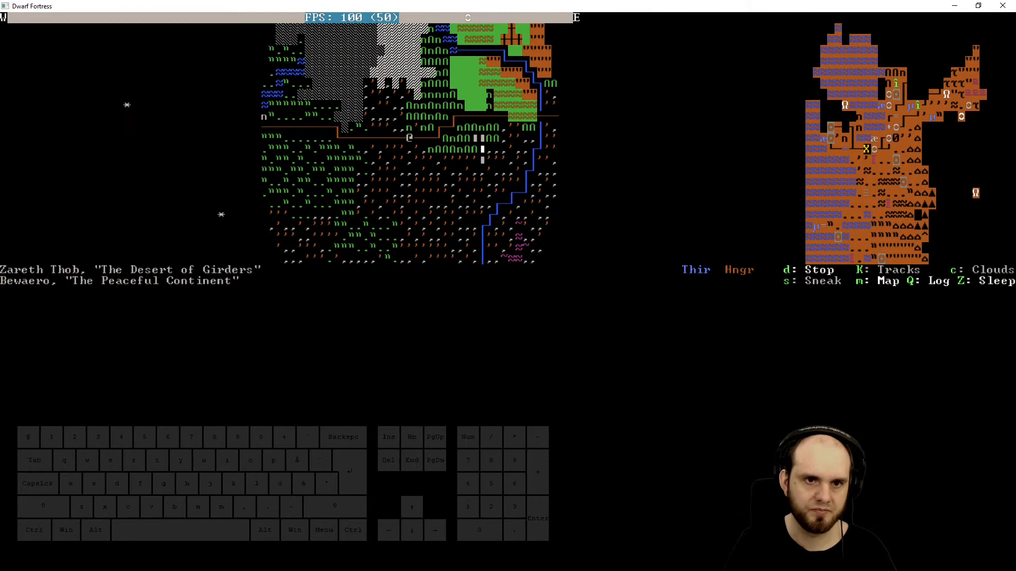
pyautogui.press('Left')
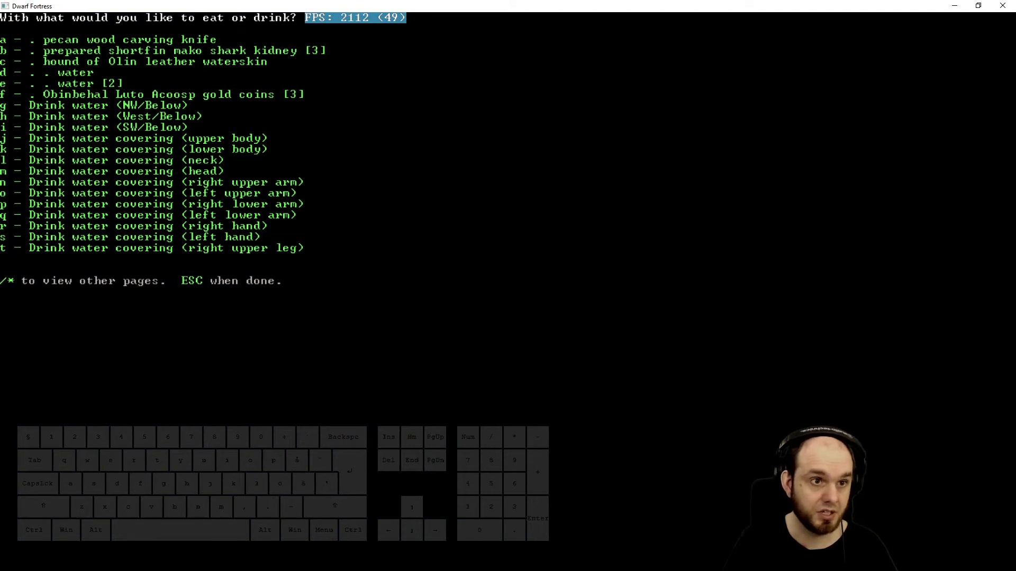
# Finish eating and resume crossing the world travel map through The Closed Dune
pyautogui.press('b')
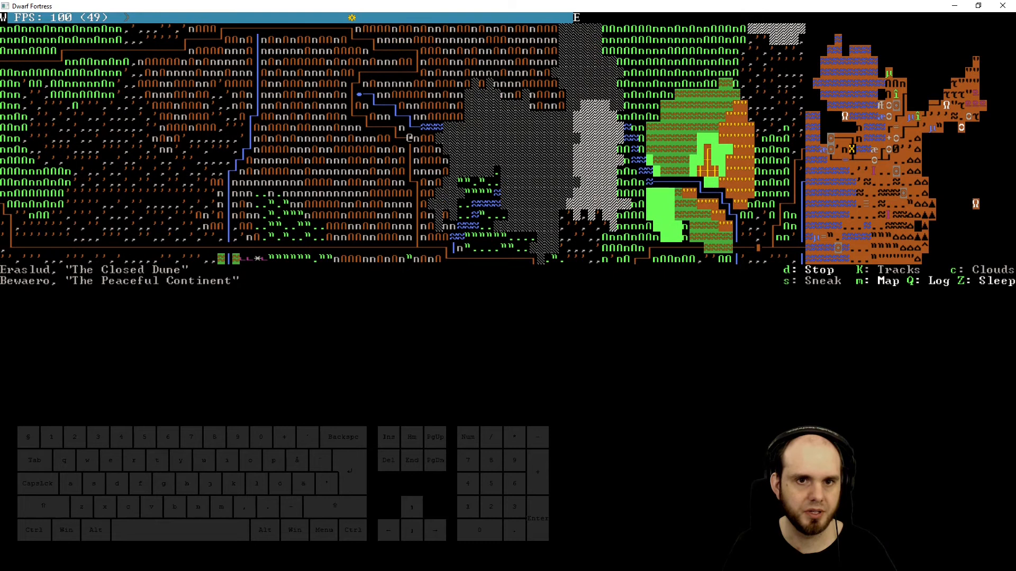
# Stop travelling and drop to the local map of The Closed Dune beside the river
pyautogui.press('Left')
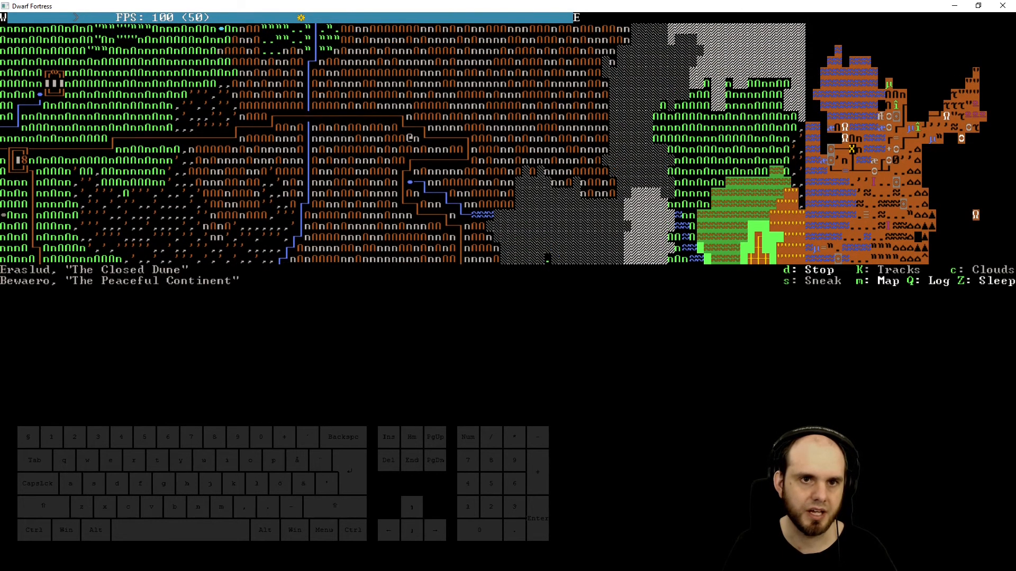
pyautogui.press('Left')
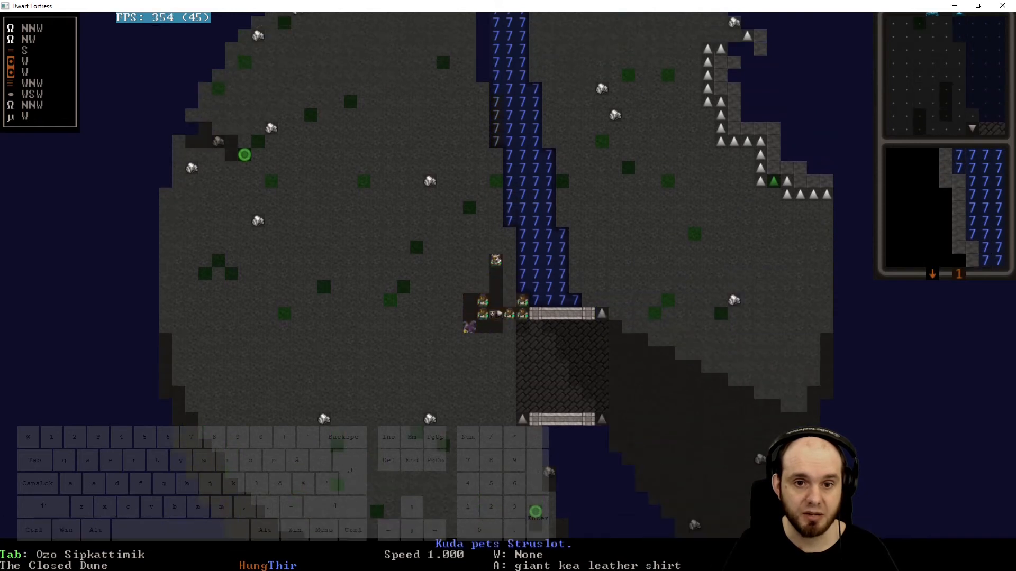
# Resume world travel and move the party onward across The Scoured Plain near Azkeng
pyautogui.press('e')
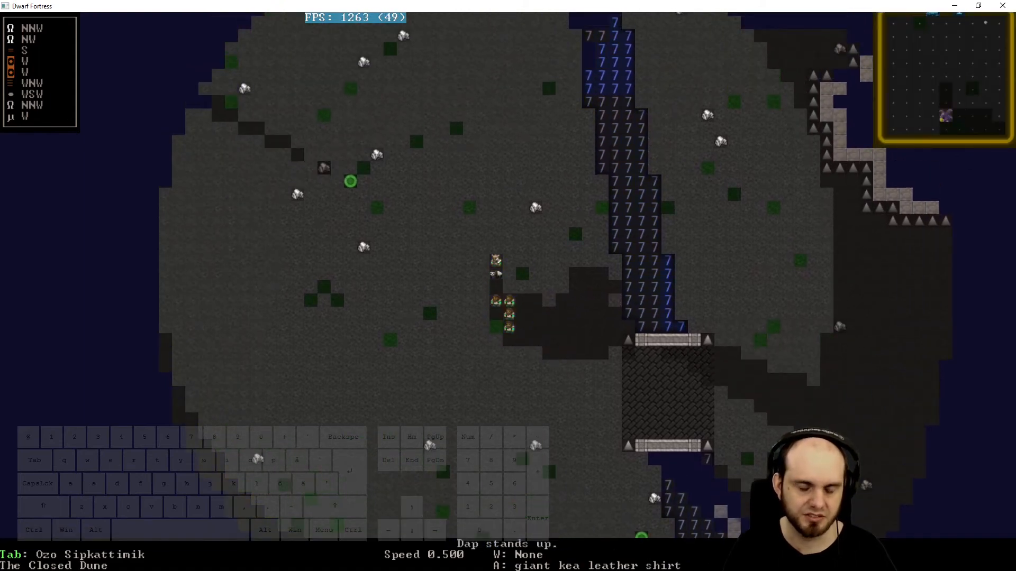
pyautogui.press('shift')
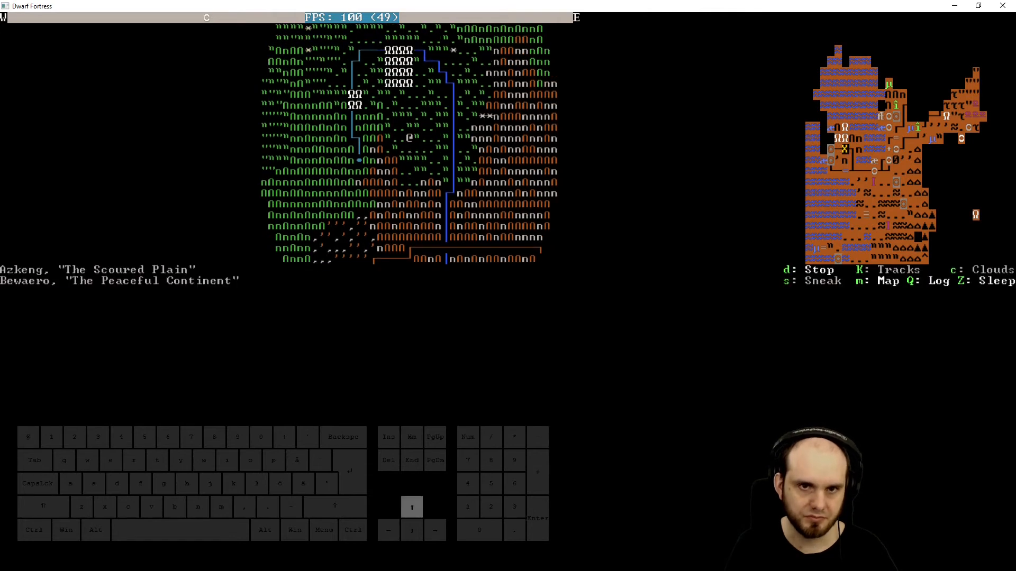
# Move the party north on the travel map toward the destination site
pyautogui.press('up')
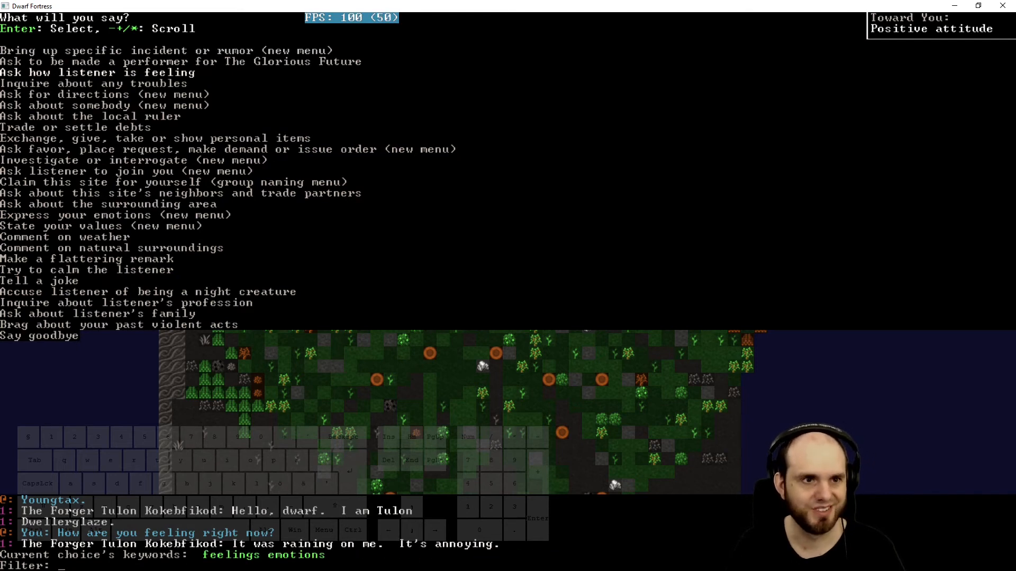
# Select 'Inquire about any troubles' as the next topic with Forger Tulon Kokebfikod
pyautogui.press('Down')
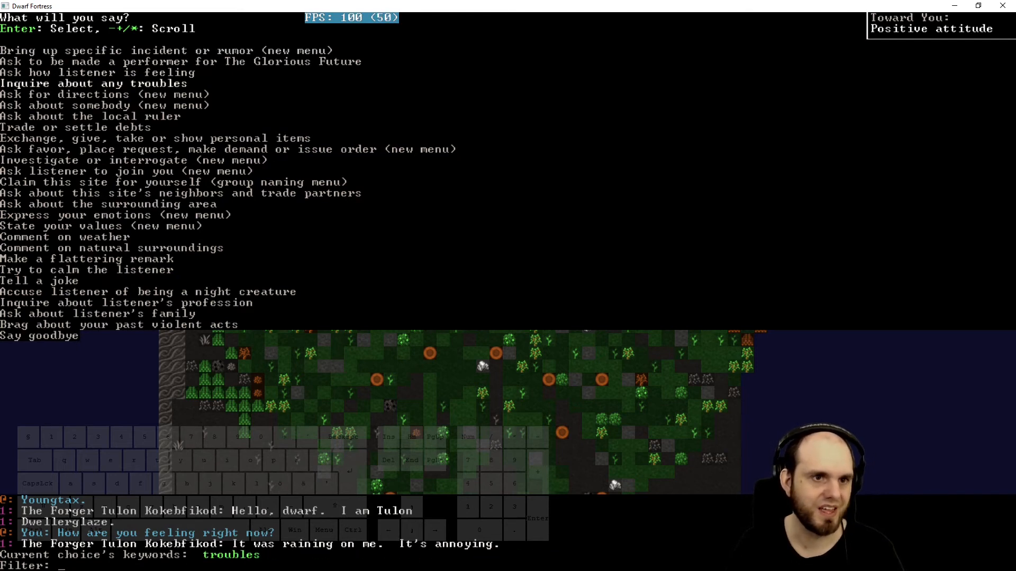